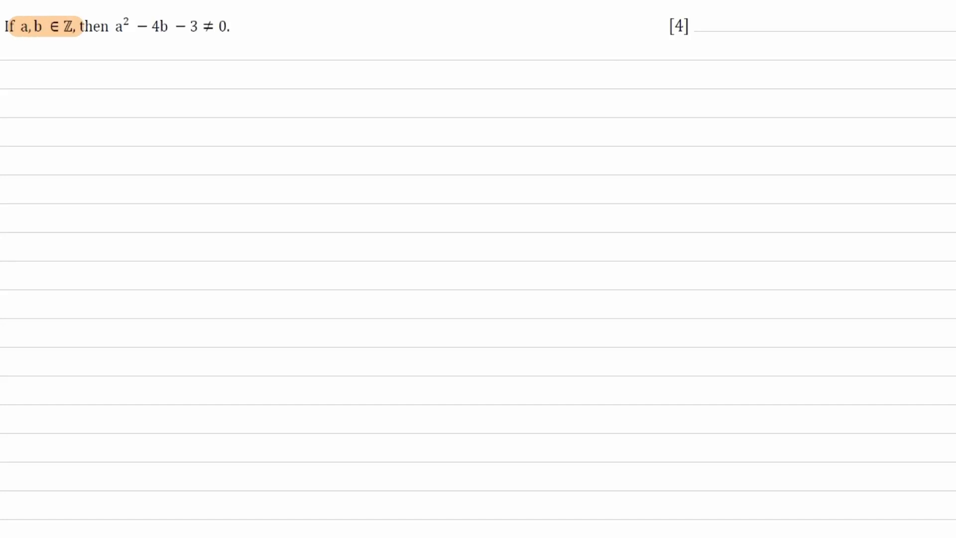
type("Assumpt")
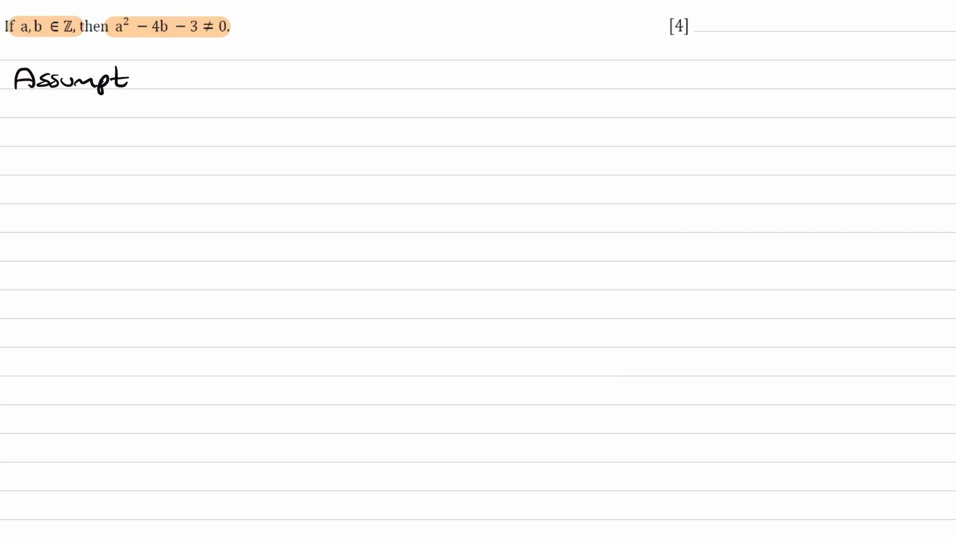
type("ion : a²")
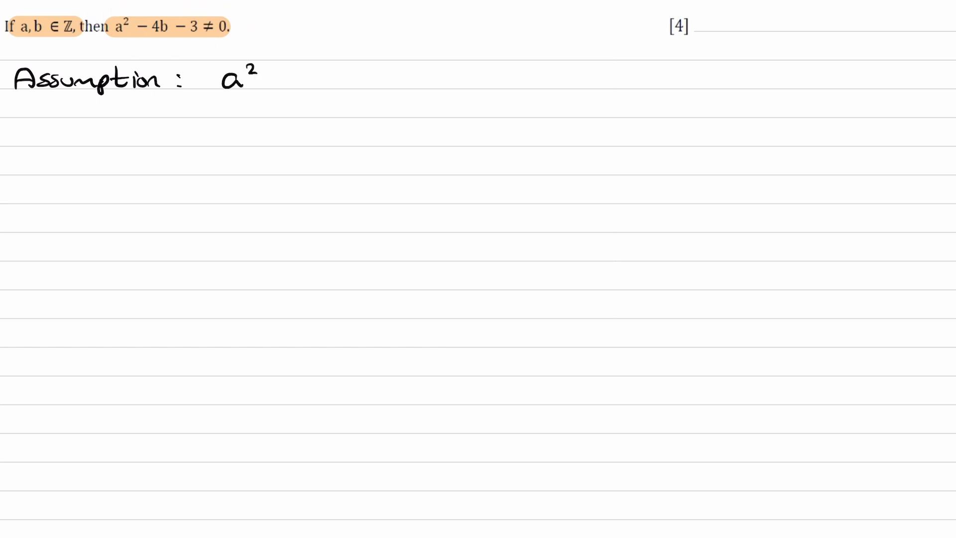
type("-4b-3")
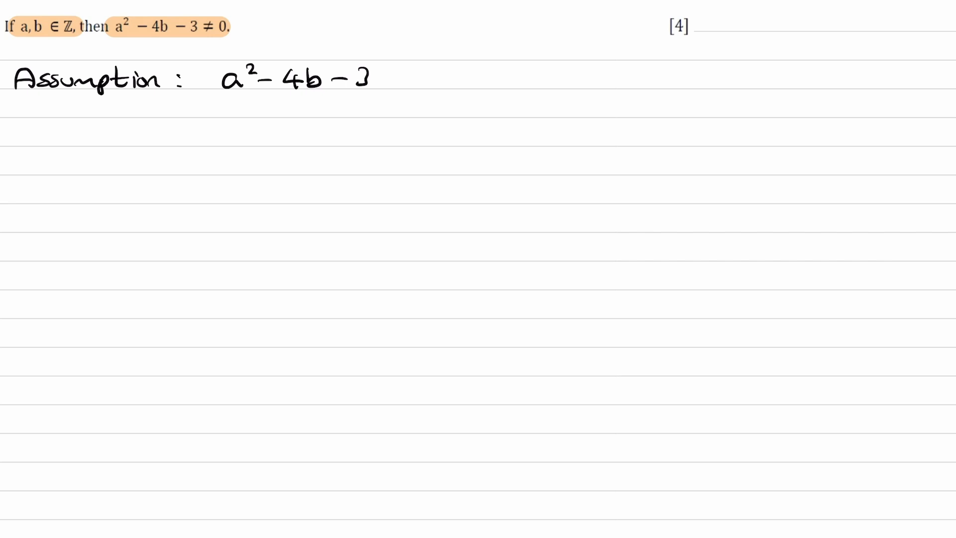
type("=")
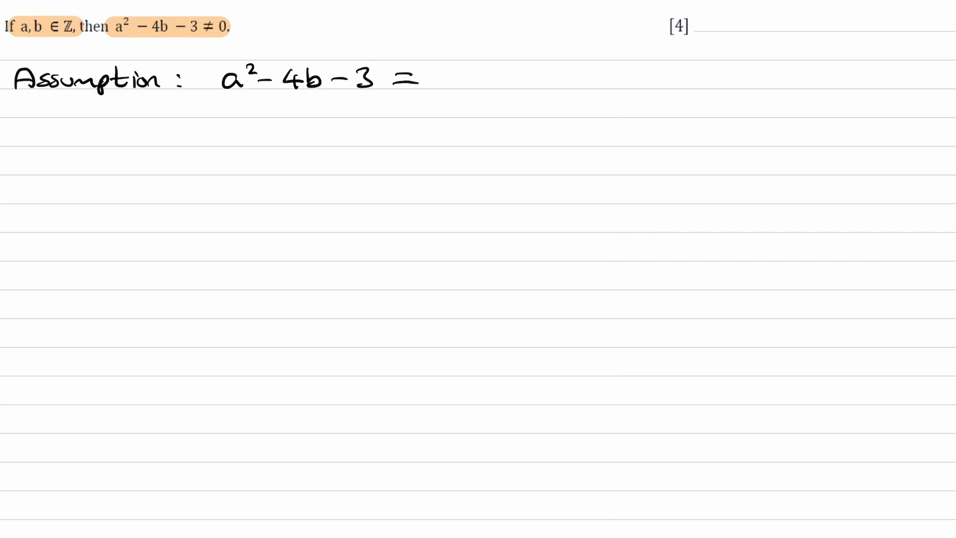
type("0")
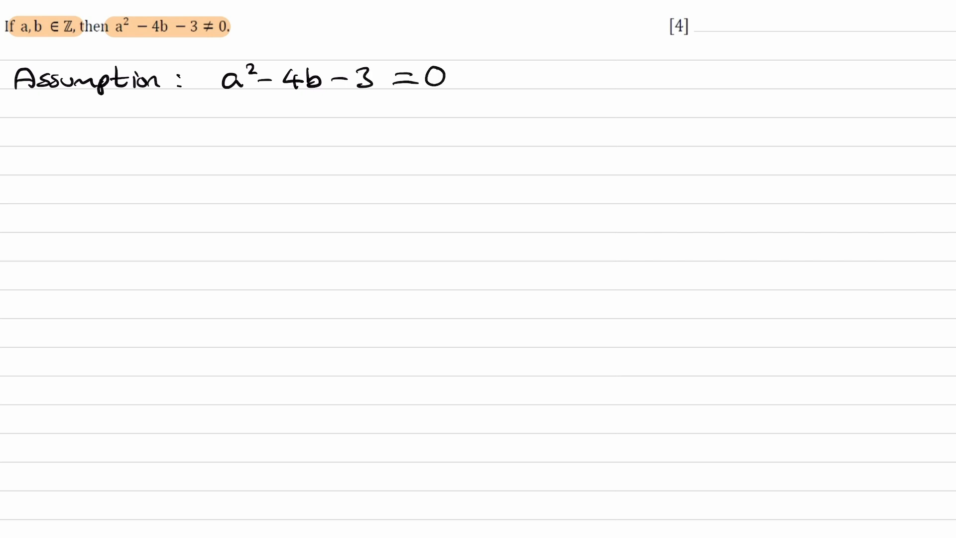